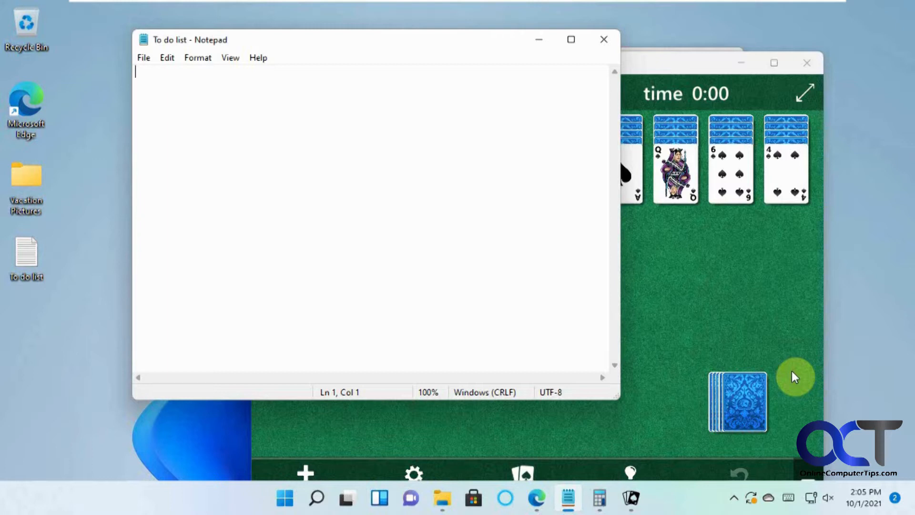
mouse_move(457, 33)
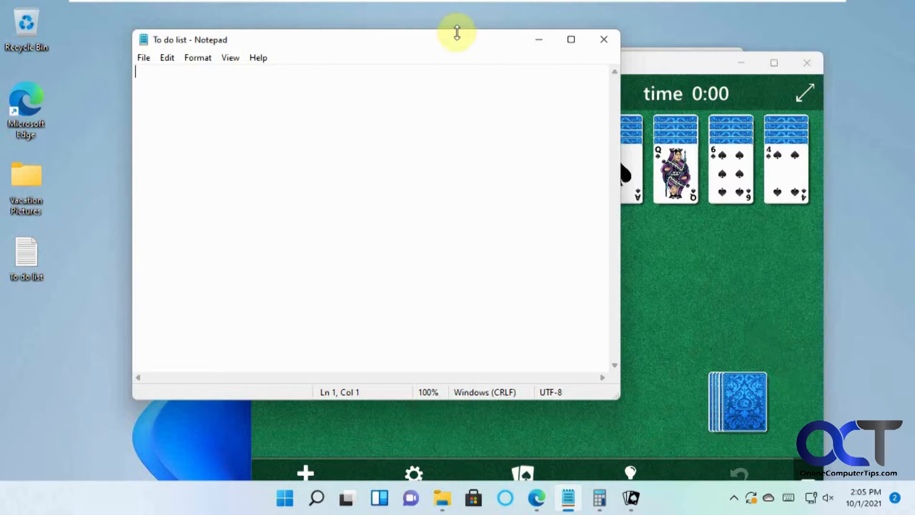
mouse_move(457, 285)
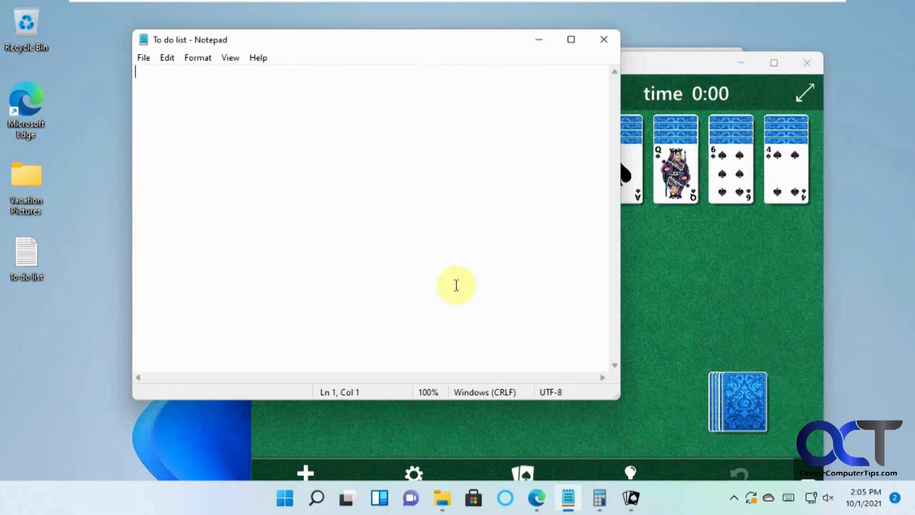
mouse_move(413, 146)
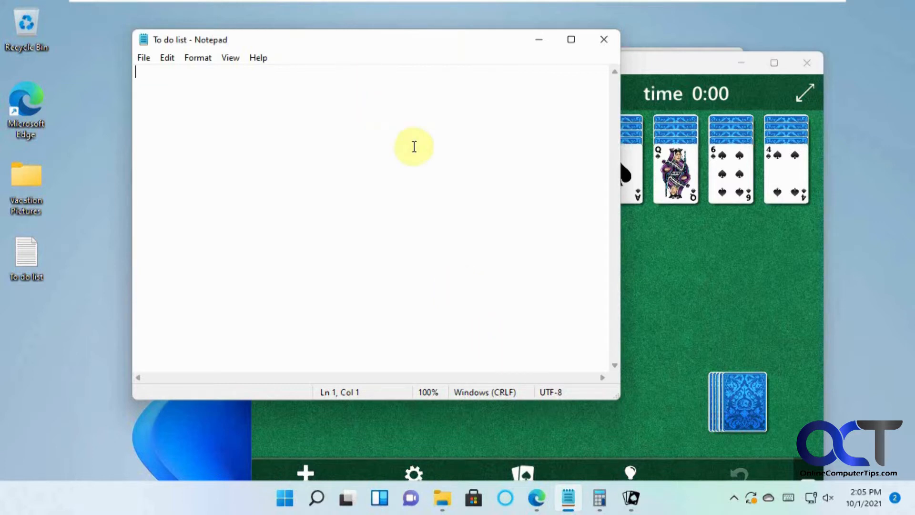
mouse_move(412, 119)
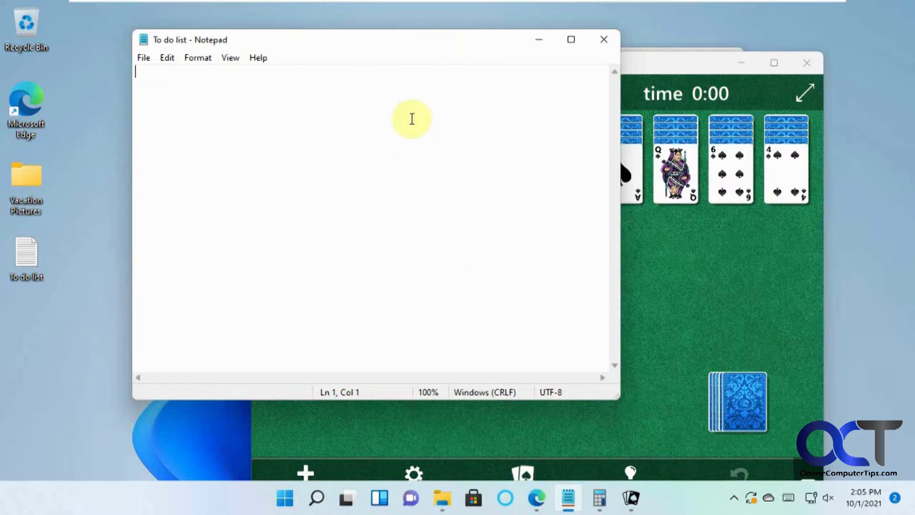
mouse_move(449, 42)
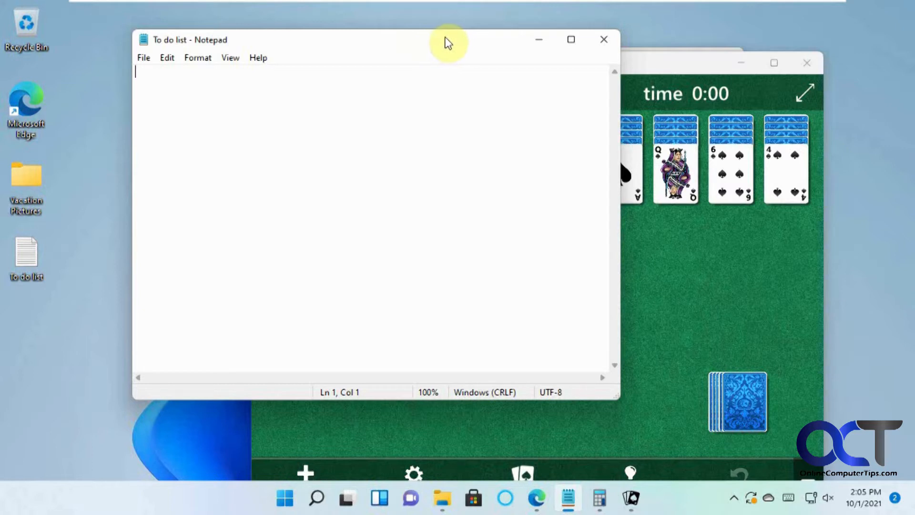
mouse_move(376, 60)
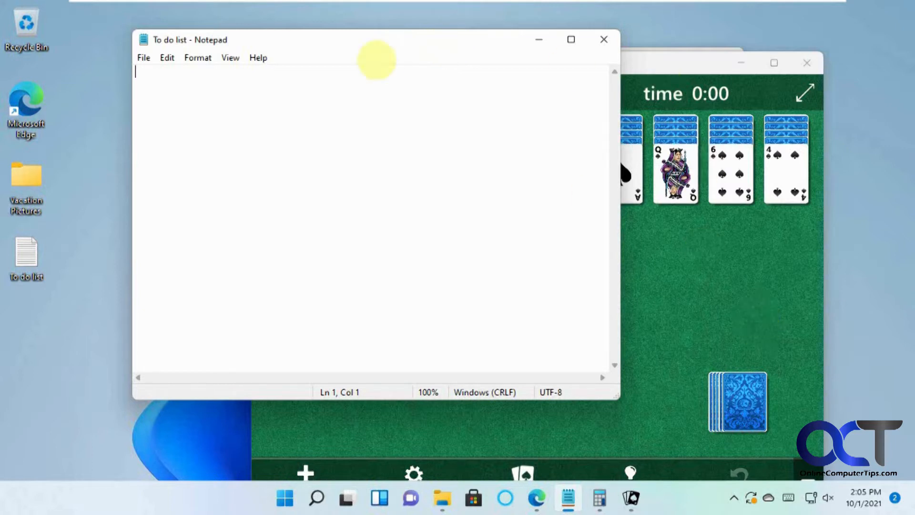
Snap the to-do list Notepad to the left half beside Solitaire, then minimize Solitaire
left_click_drag(376, 40, 336, 49)
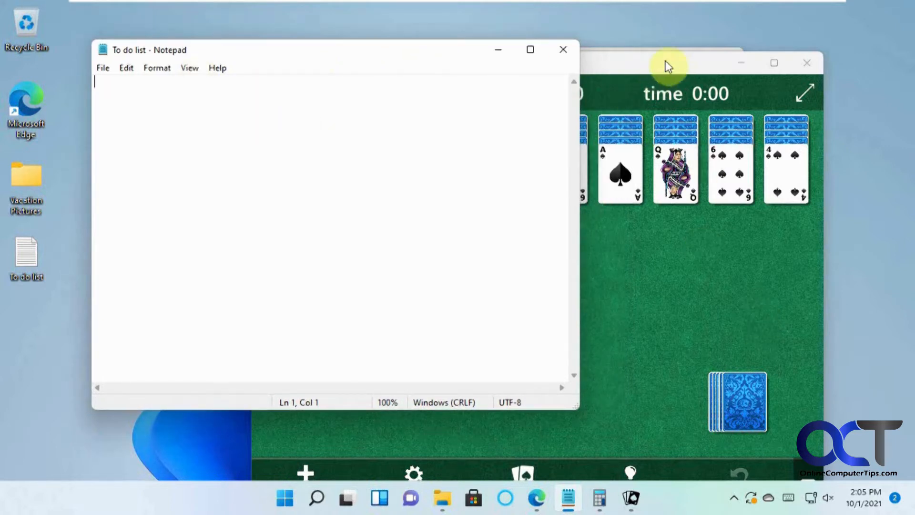
mouse_move(396, 50)
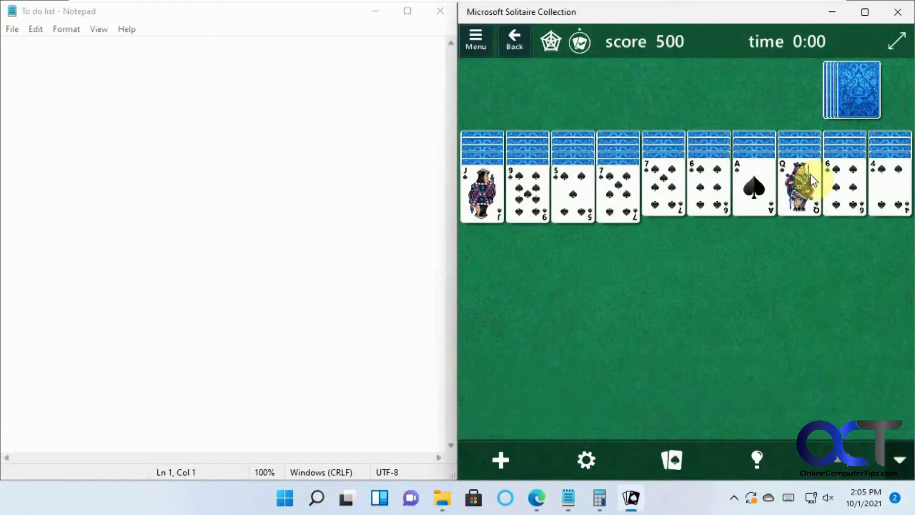
mouse_move(615, 113)
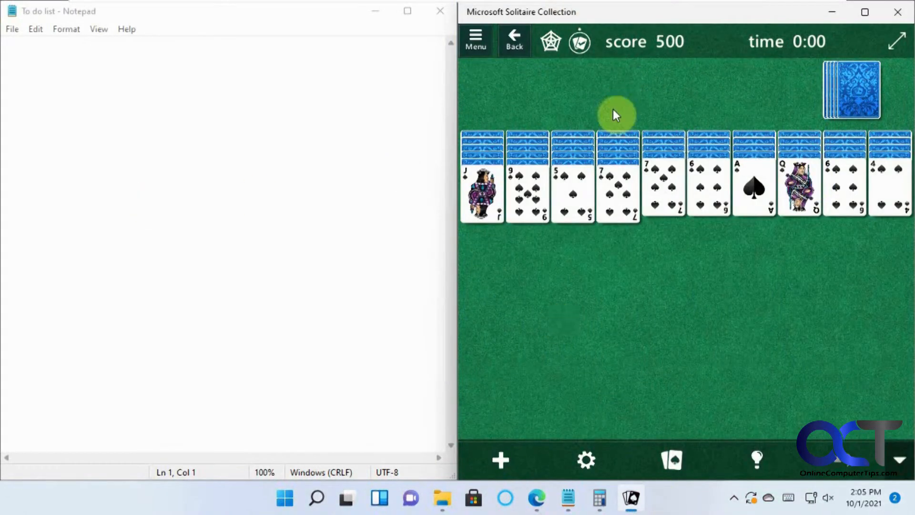
left_click(598, 499)
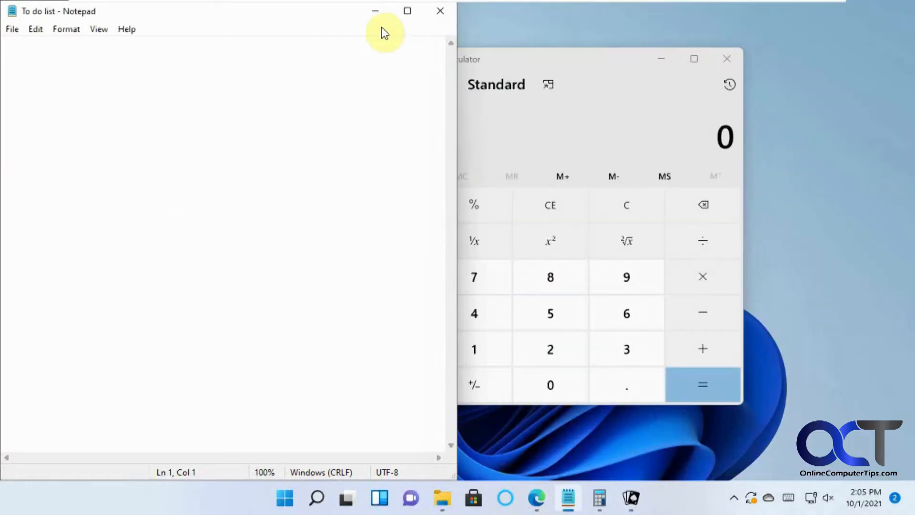
Minimize the to-do list Notepad and bring another window up from the taskbar
left_click(440, 10)
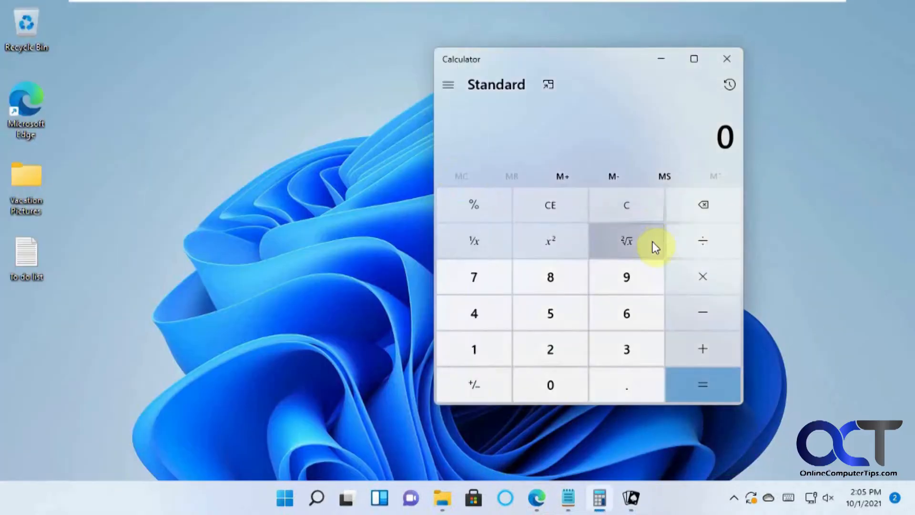
mouse_move(885, 191)
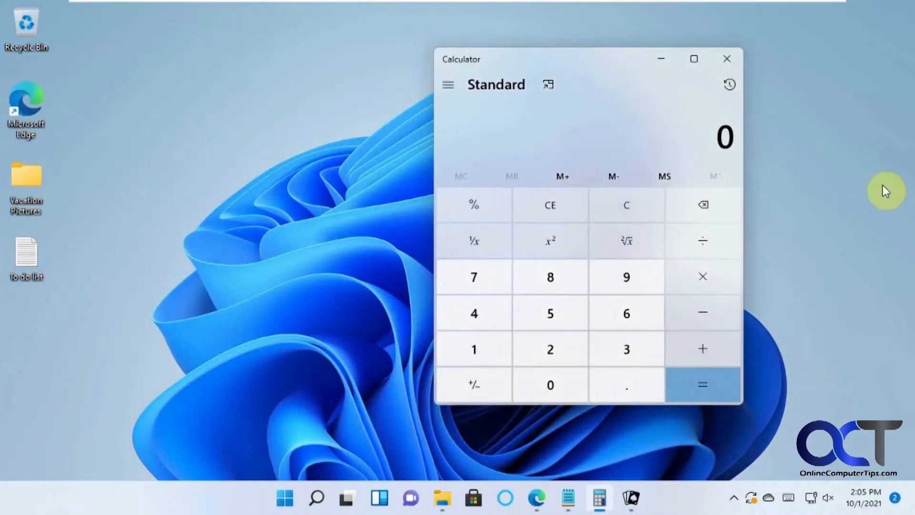
mouse_move(289, 263)
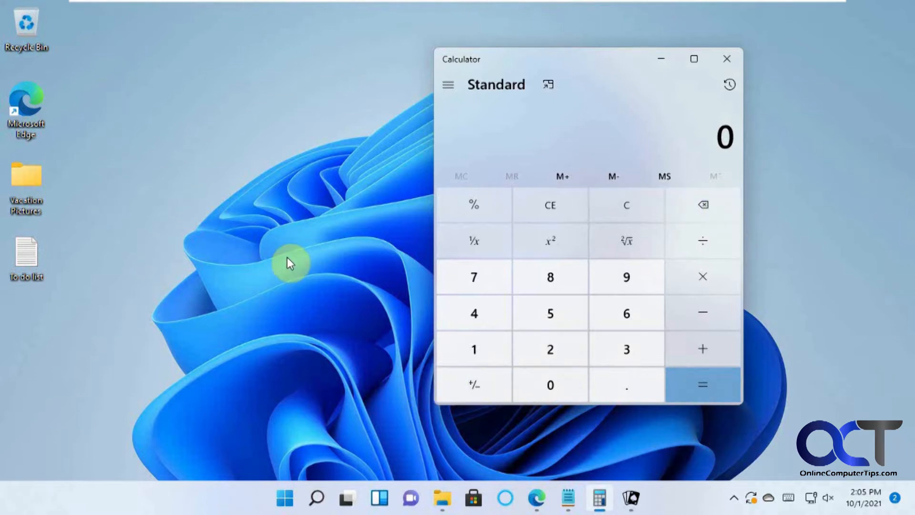
mouse_move(566, 499)
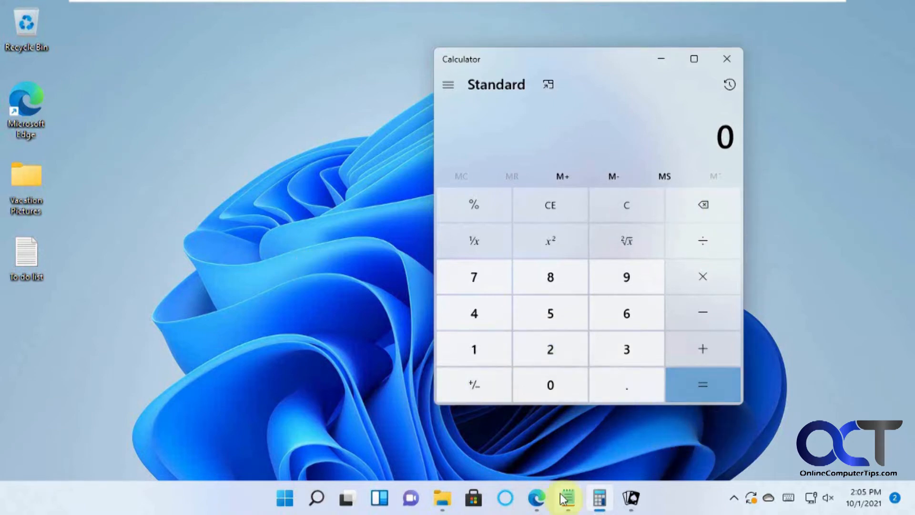
left_click(536, 498)
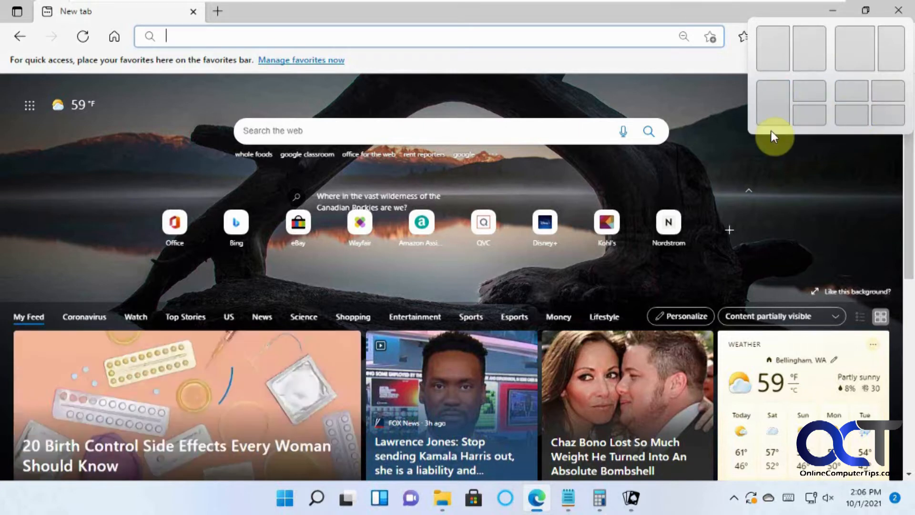
mouse_move(811, 93)
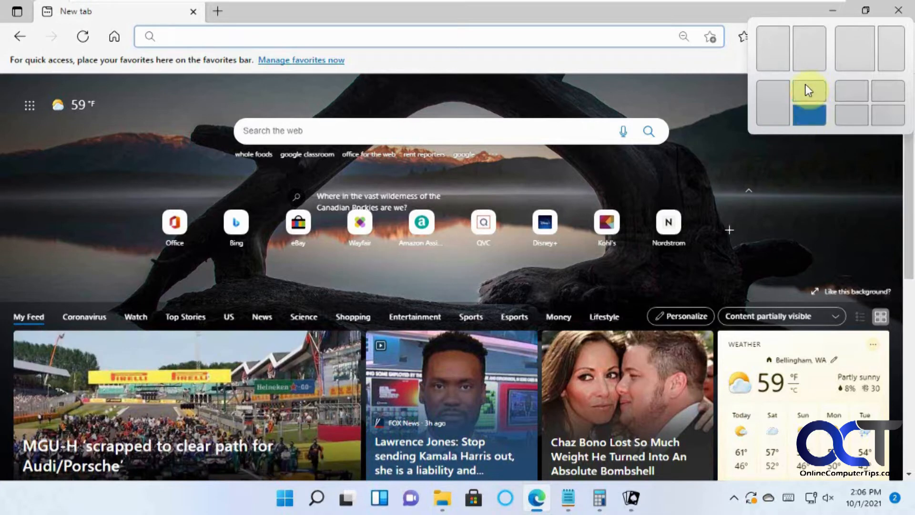
mouse_move(814, 102)
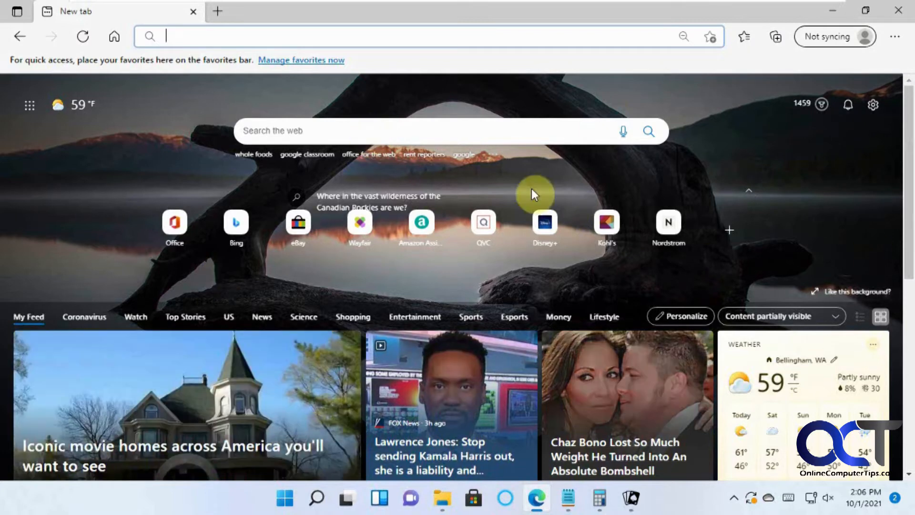
mouse_move(569, 201)
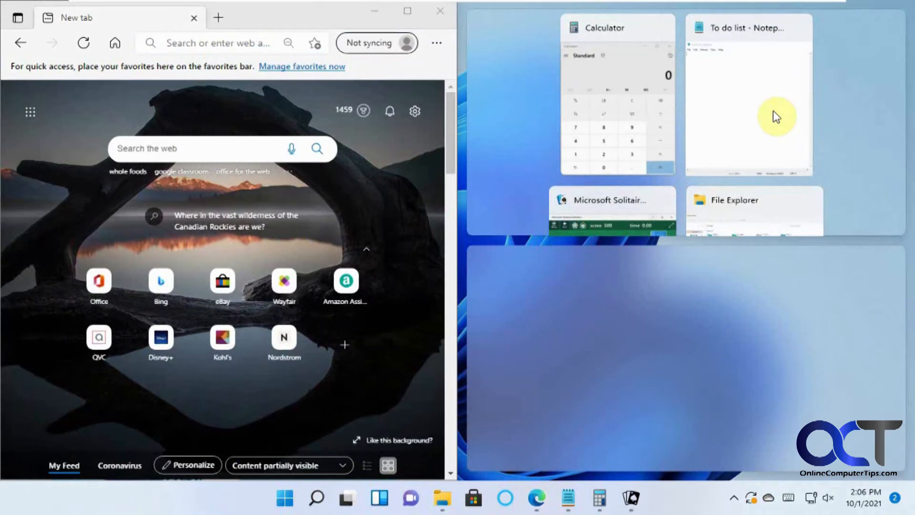
mouse_move(863, 230)
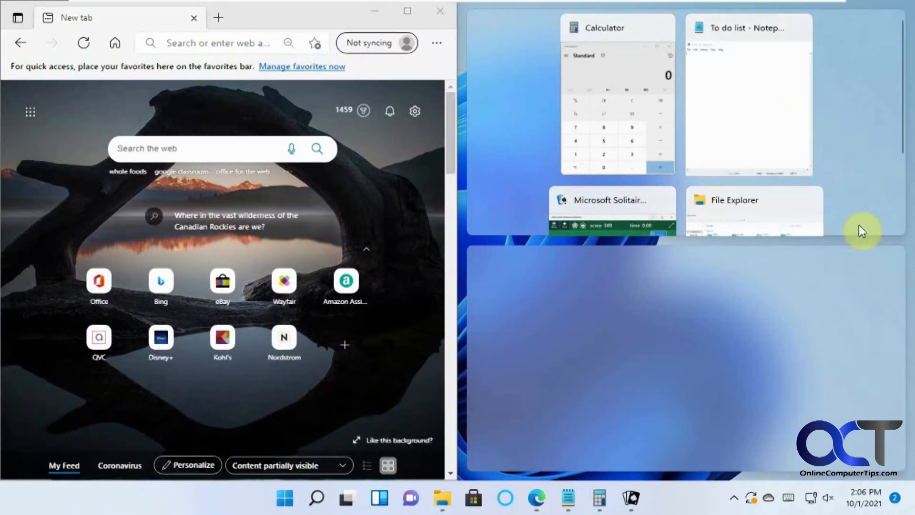
mouse_move(750, 481)
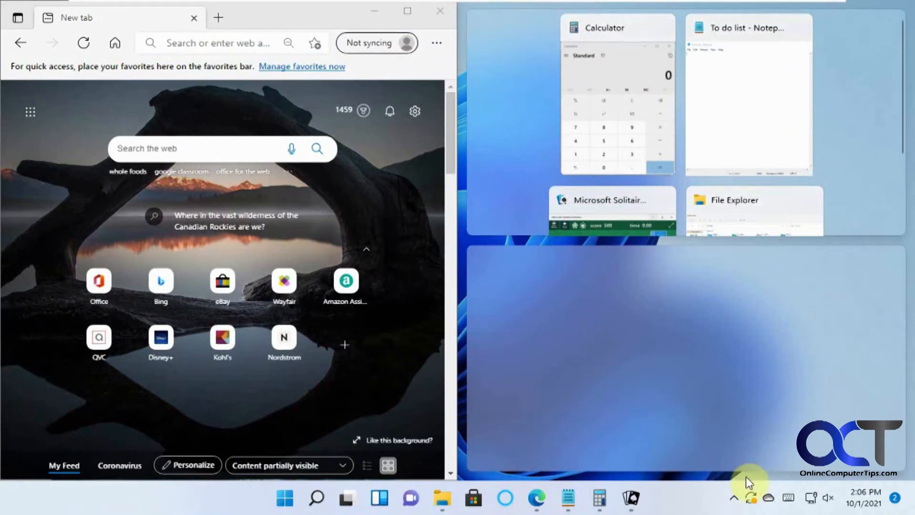
mouse_move(531, 94)
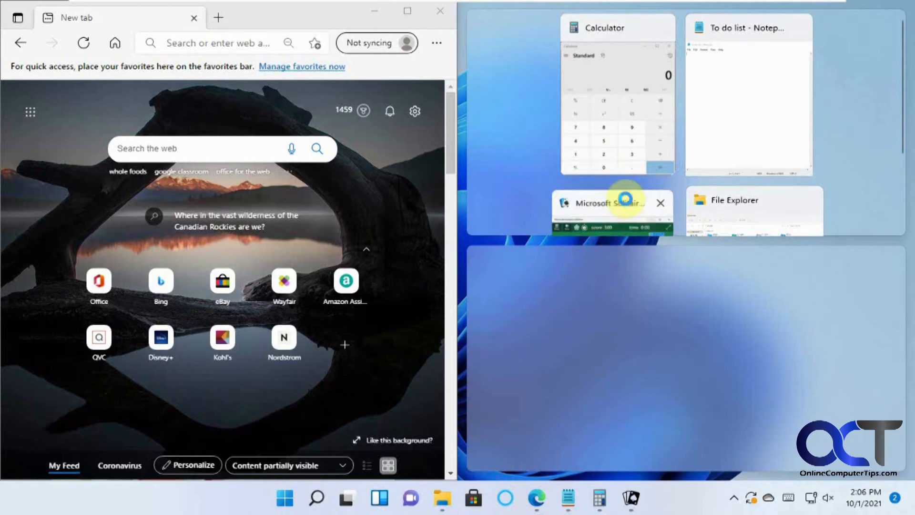
Place Solitaire in the top-right pane and File Explorer in the bottom-right pane
left_click(610, 202)
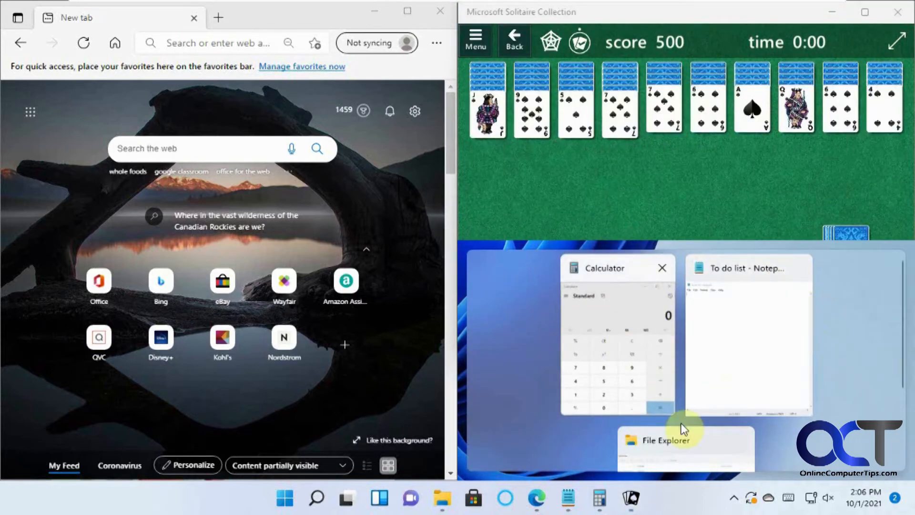
mouse_move(731, 345)
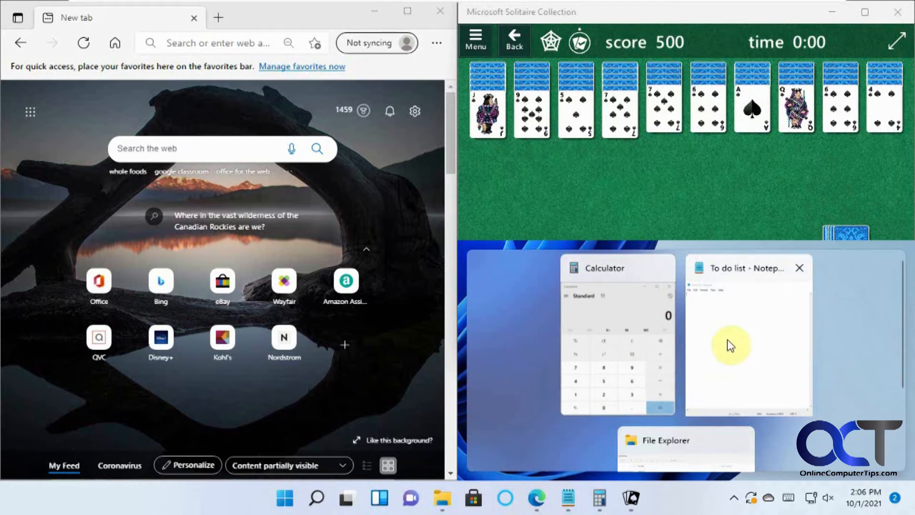
mouse_move(698, 444)
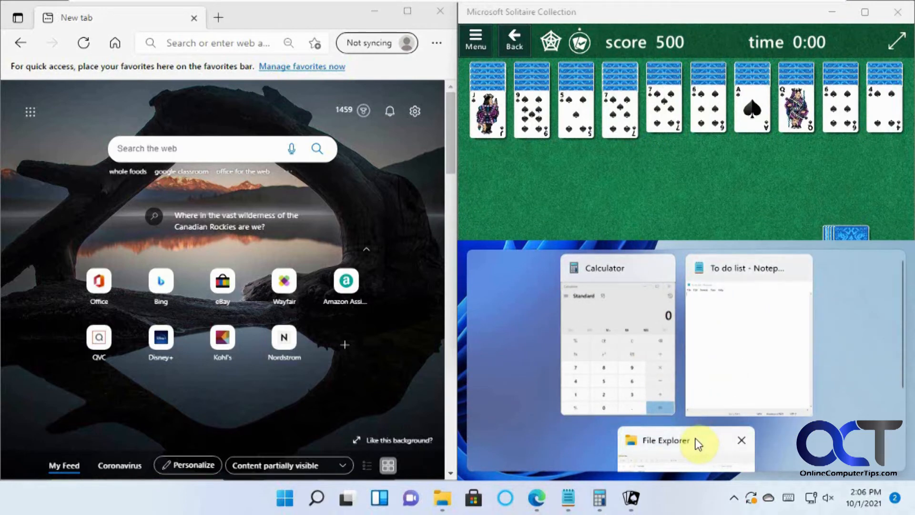
left_click(663, 440)
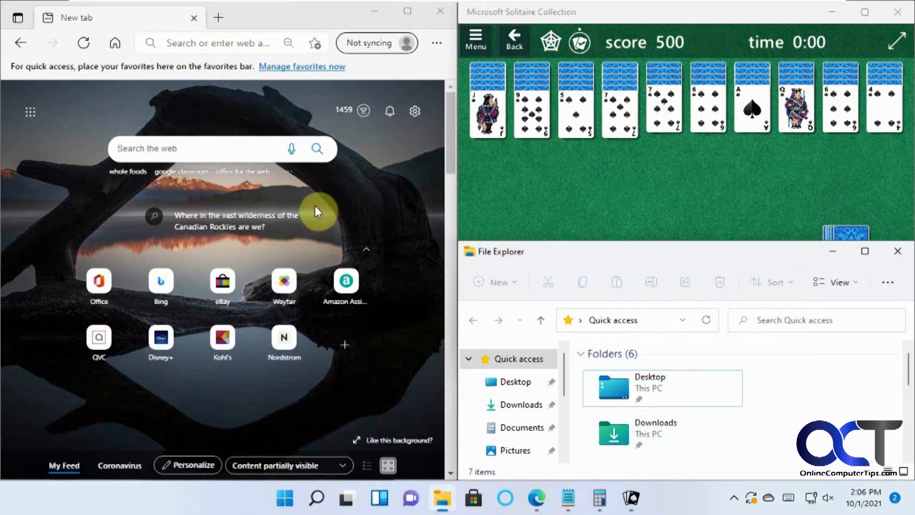
mouse_move(864, 250)
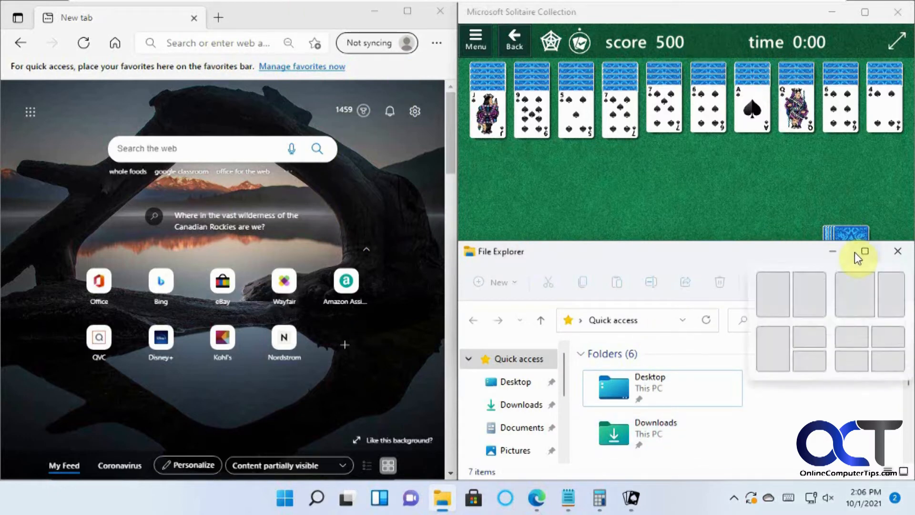
mouse_move(910, 371)
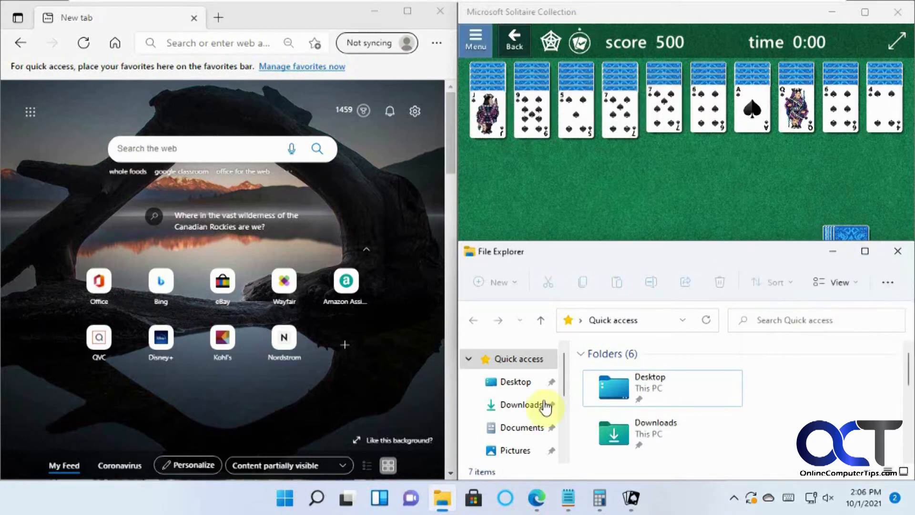
mouse_move(864, 250)
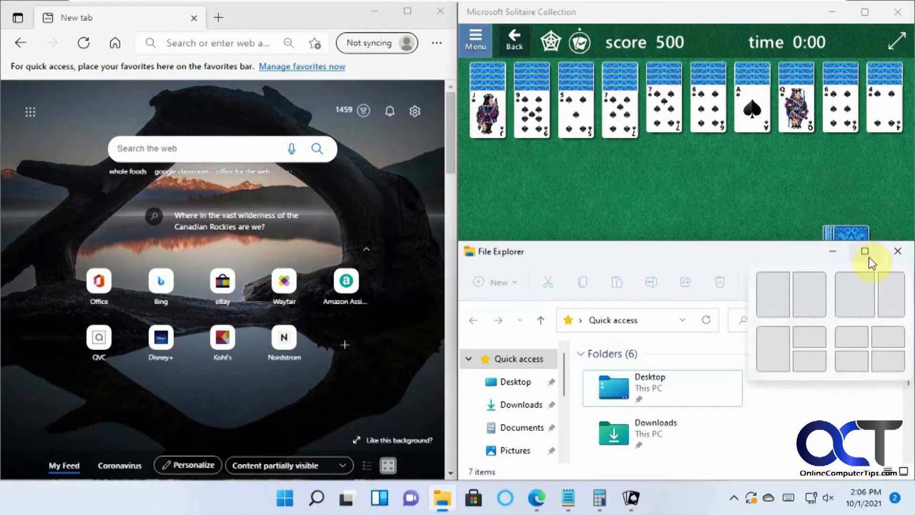
mouse_move(867, 347)
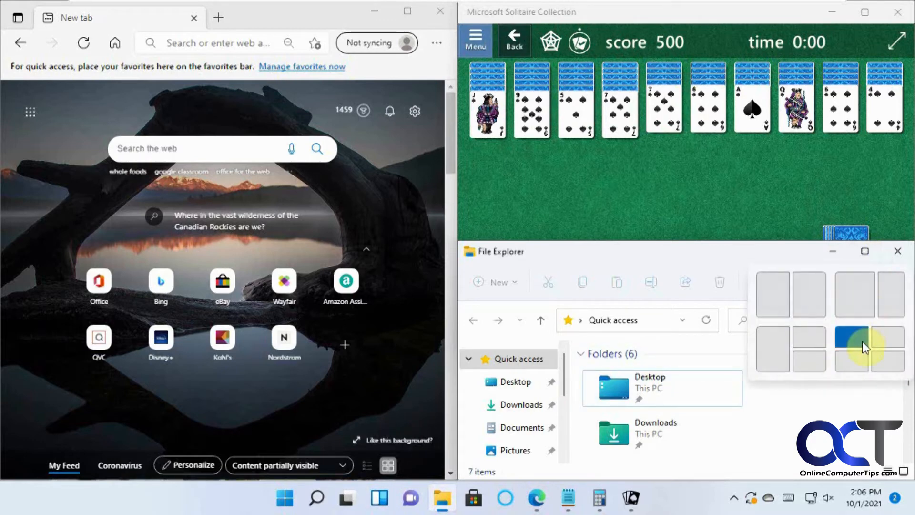
mouse_move(847, 356)
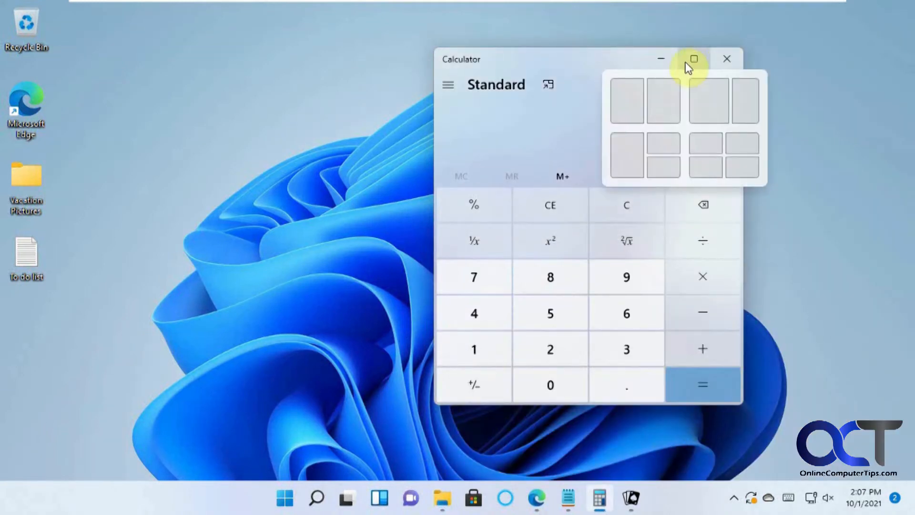
mouse_move(723, 148)
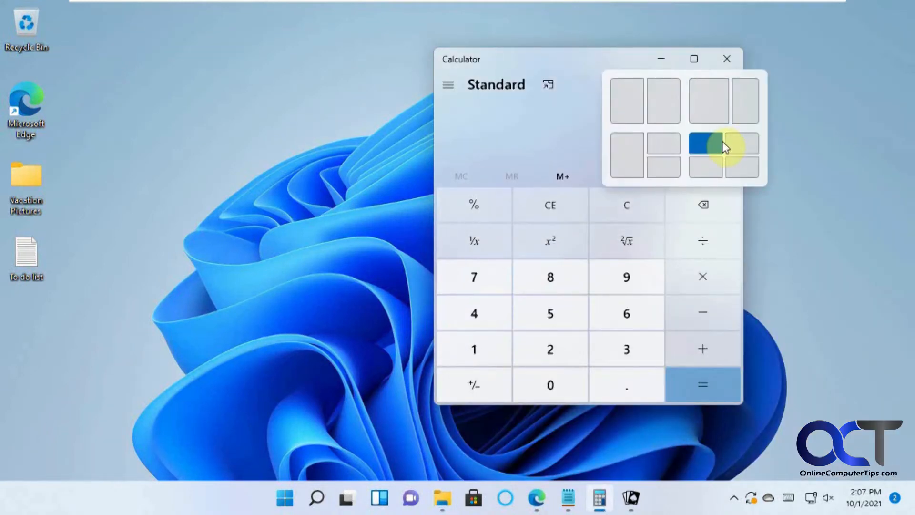
mouse_move(706, 150)
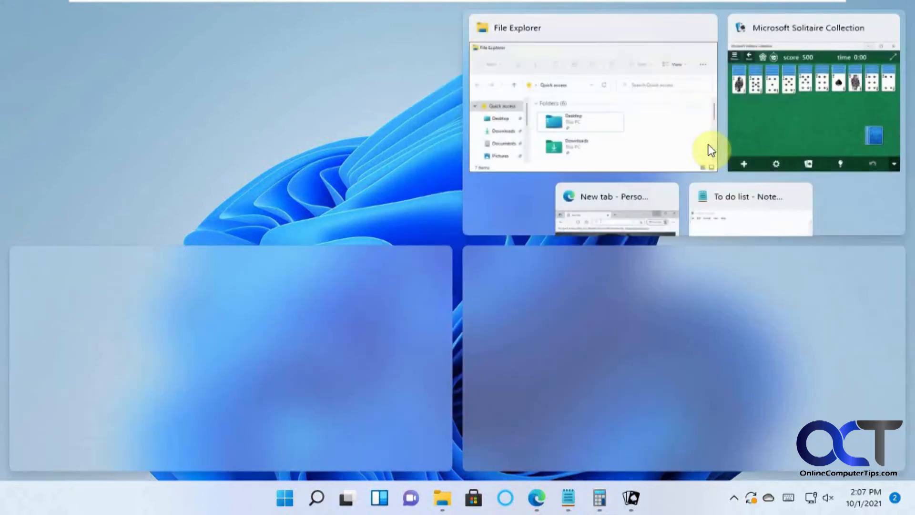
mouse_move(641, 127)
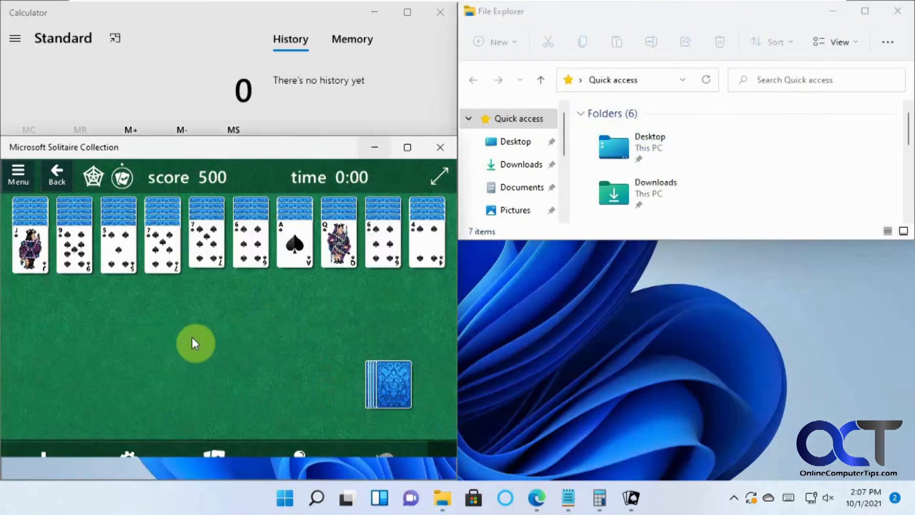
Fill the last quadrant of the four-way grid with the Notepad to-do list
left_click(566, 498)
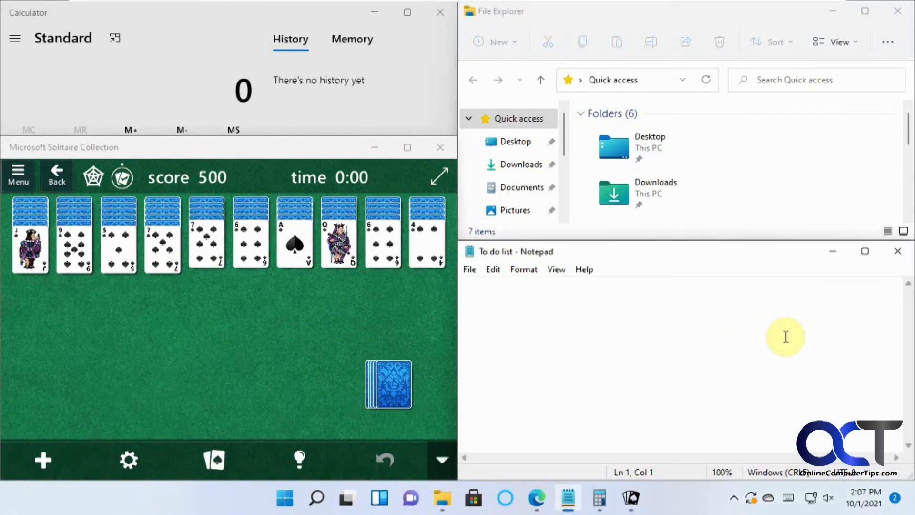
mouse_move(835, 11)
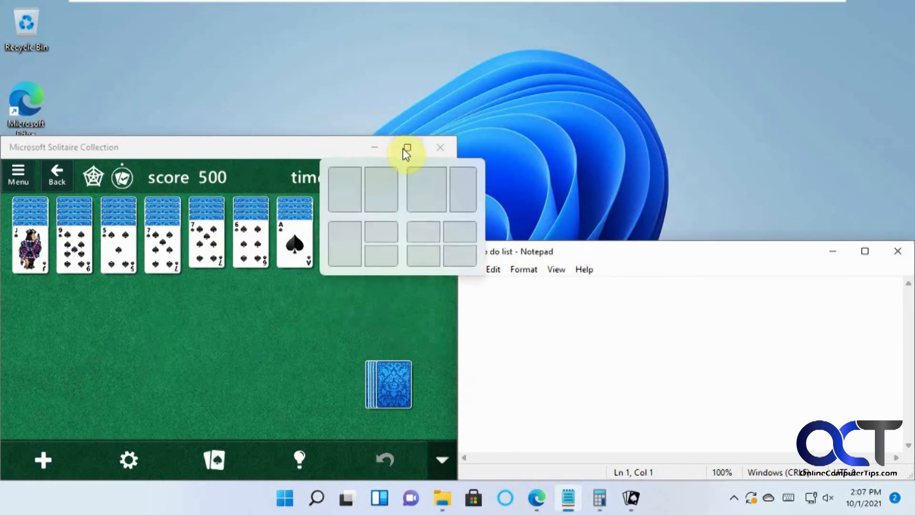
Snap Solitaire into the left half so Edge fills the right half
left_click(406, 147)
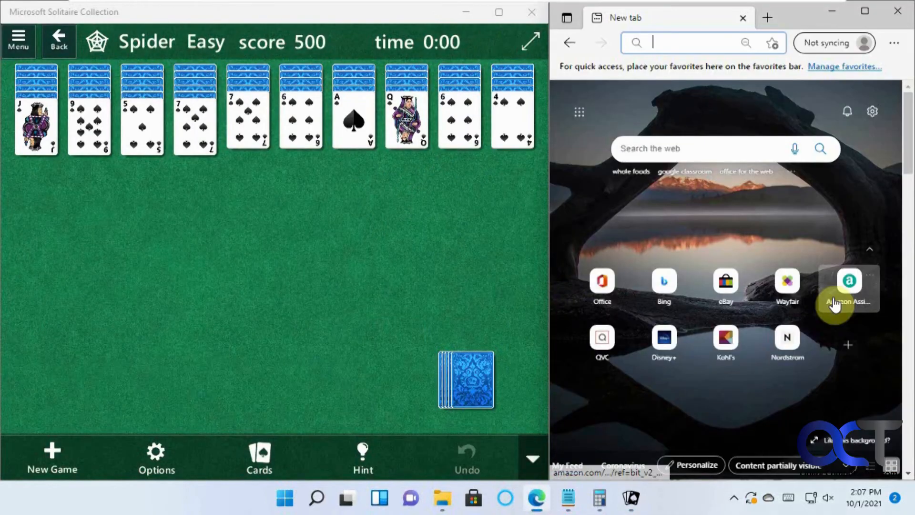
mouse_move(850, 286)
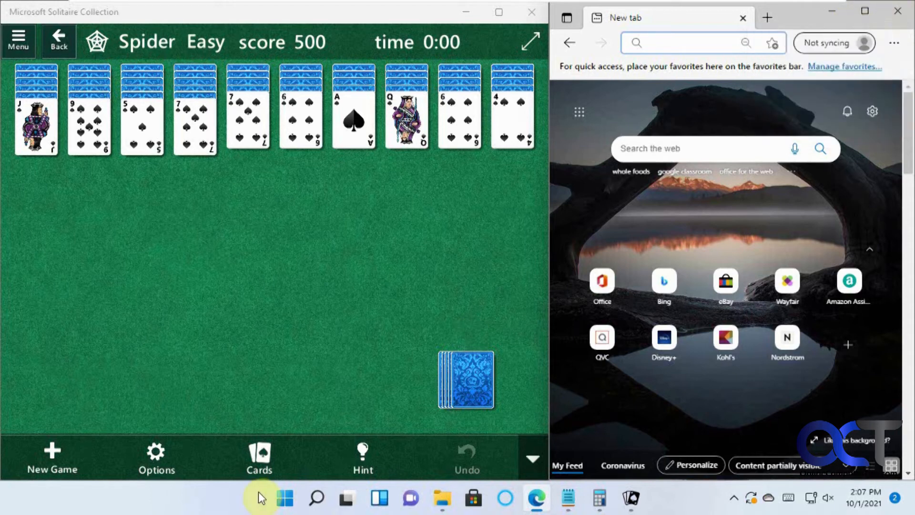
Launch Settings from Start and scroll the System page toward Multitasking
left_click(285, 499)
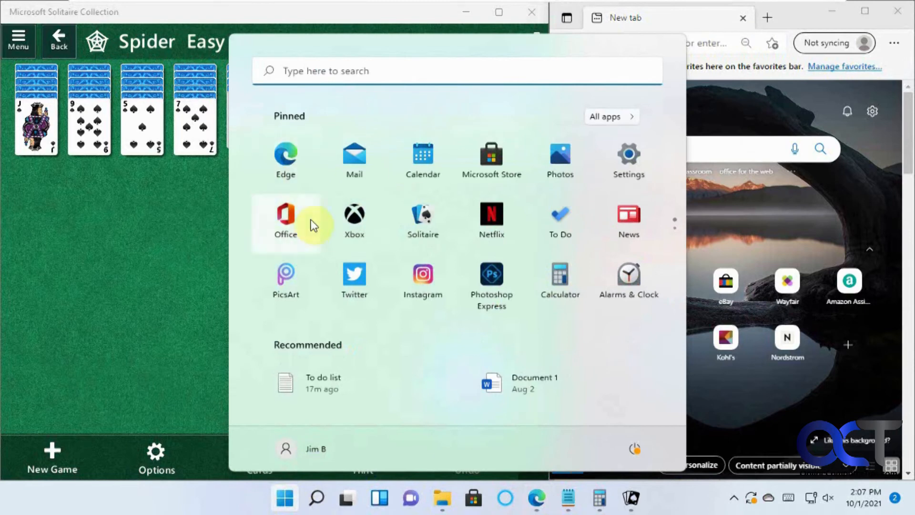
left_click(628, 160)
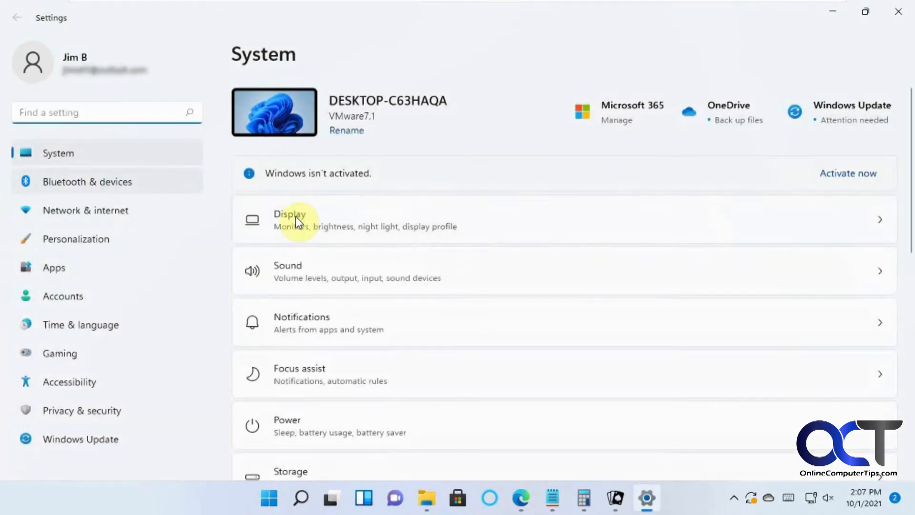
scroll("down", 3)
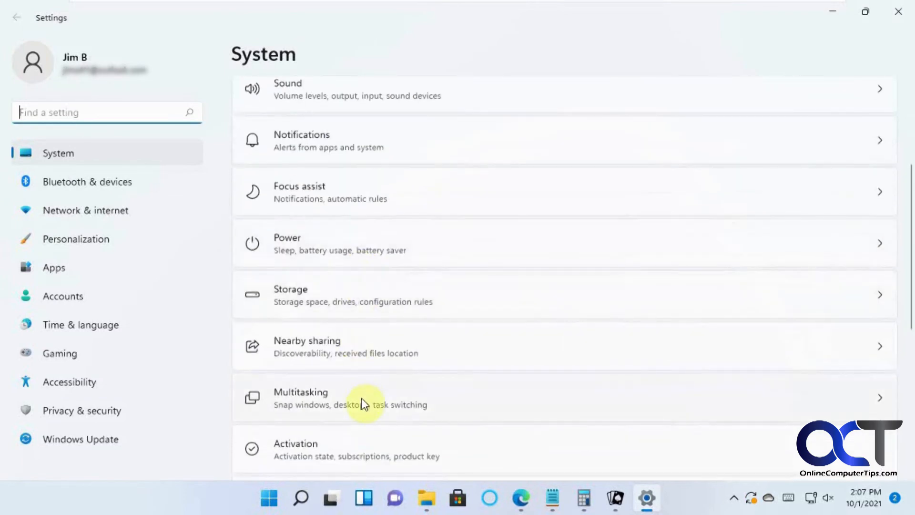
Enter Multitasking settings and expand the Snap windows options
left_click(349, 398)
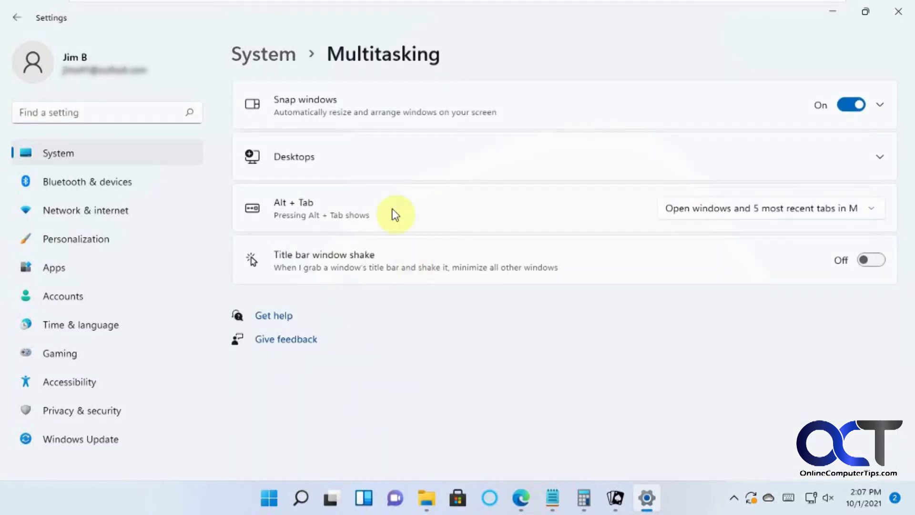
mouse_move(767, 106)
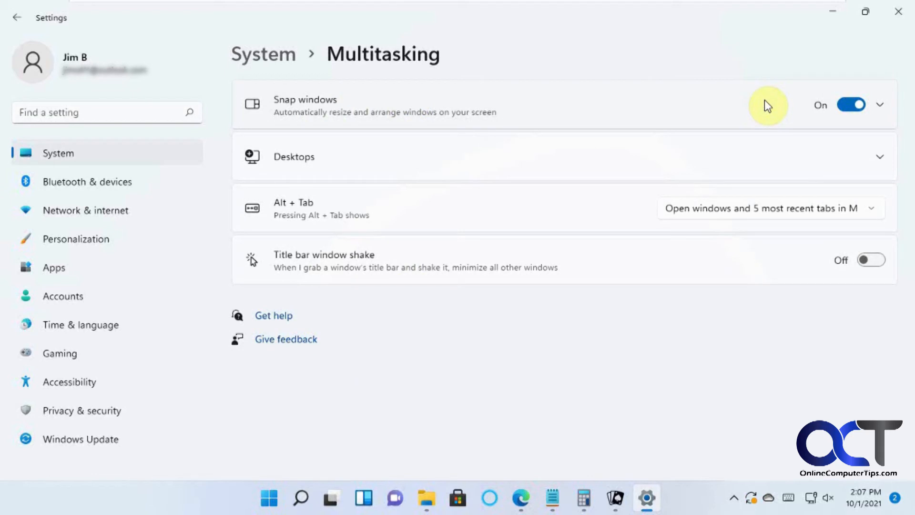
mouse_move(485, 139)
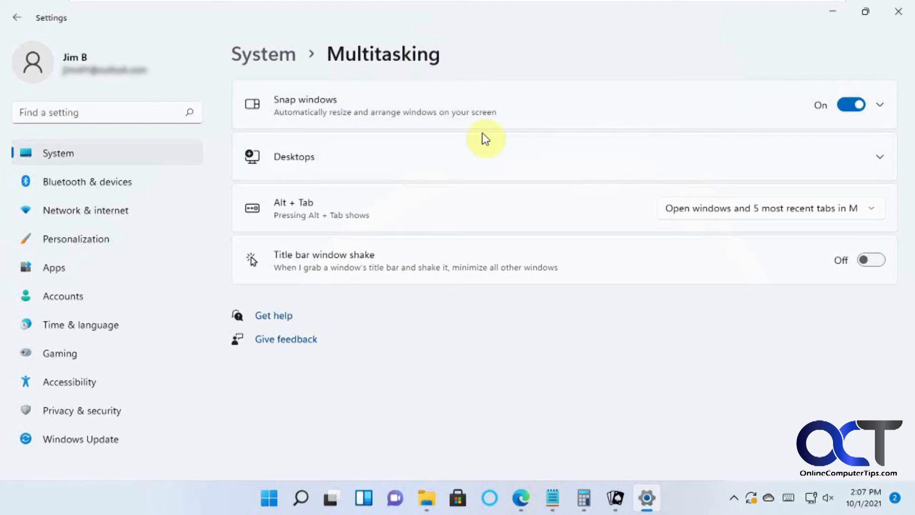
mouse_move(654, 210)
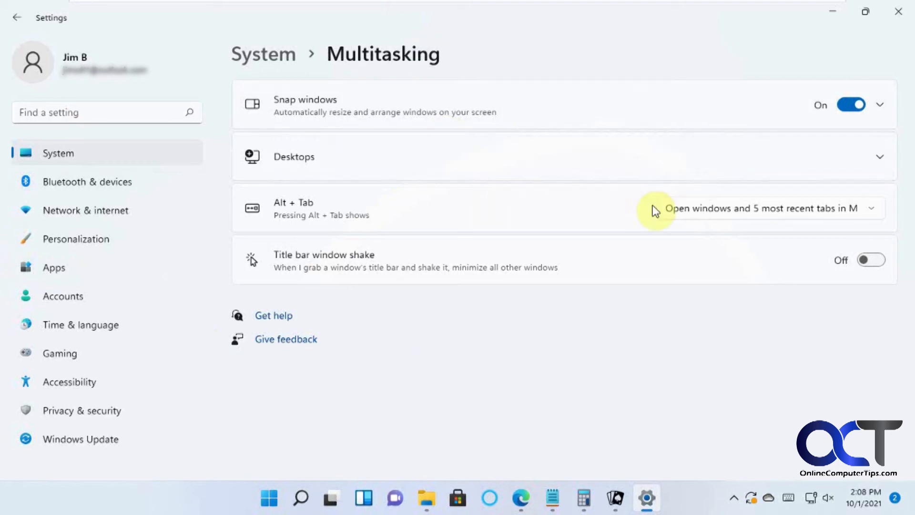
left_click(879, 104)
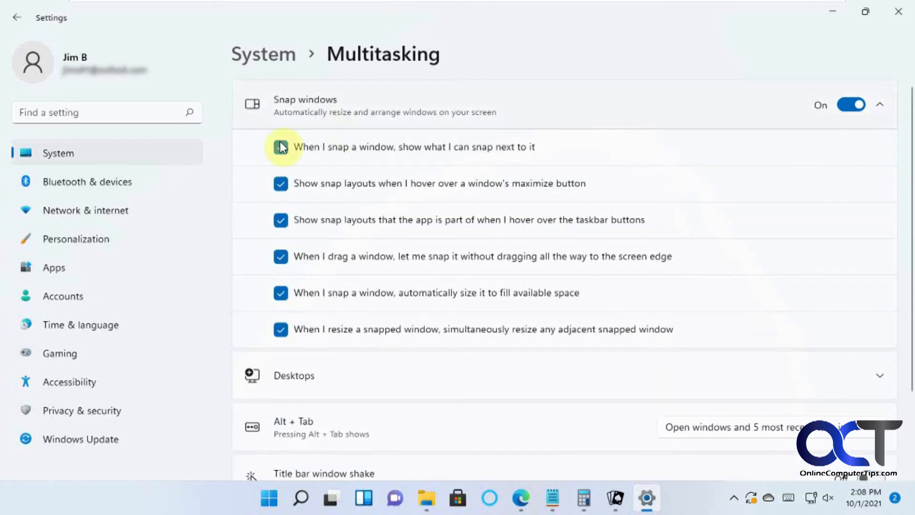
Uncheck 'Show snap layouts when I hover over a window's maximize button'
left_click(281, 146)
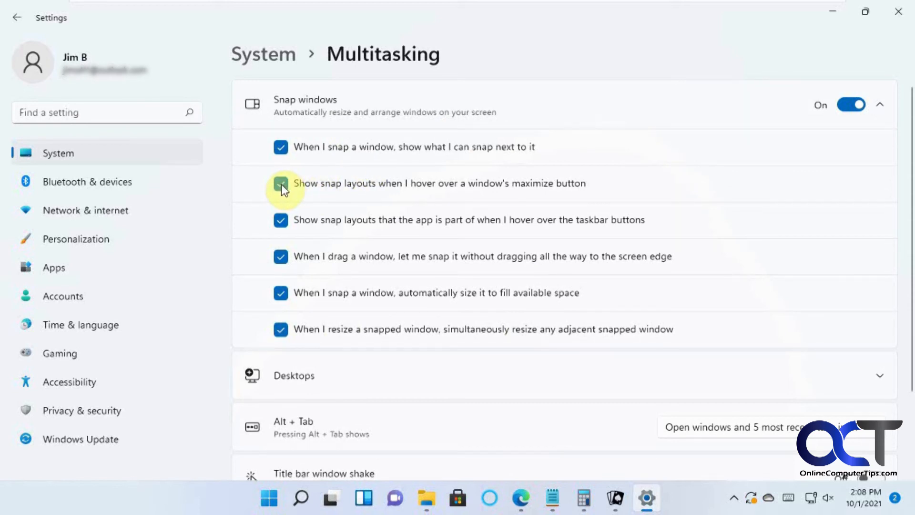
left_click(280, 183)
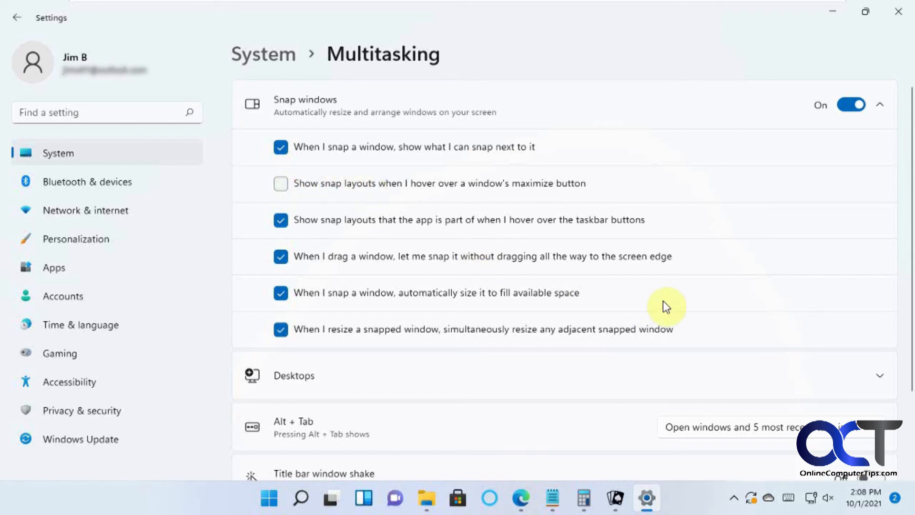
mouse_move(870, 11)
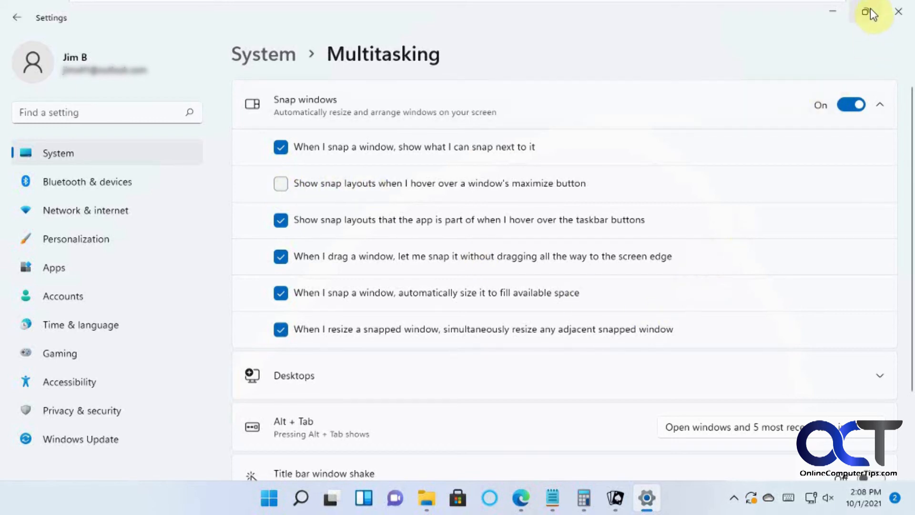
mouse_move(866, 11)
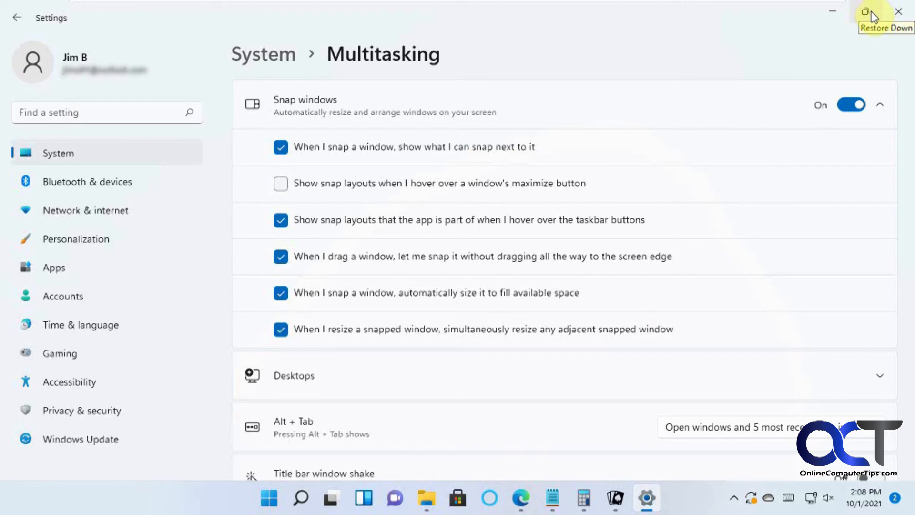
mouse_move(610, 499)
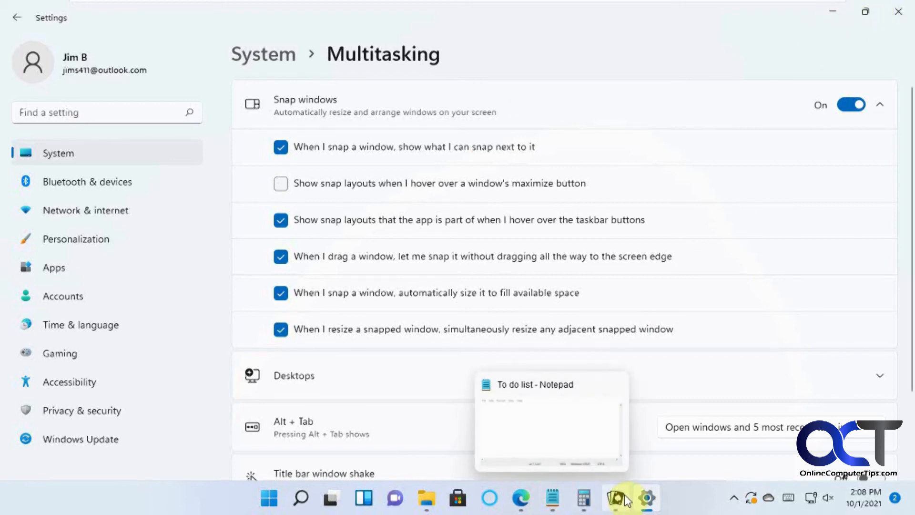
Bring Solitaire forward on the left half and fill the right half with Edge
left_click(615, 498)
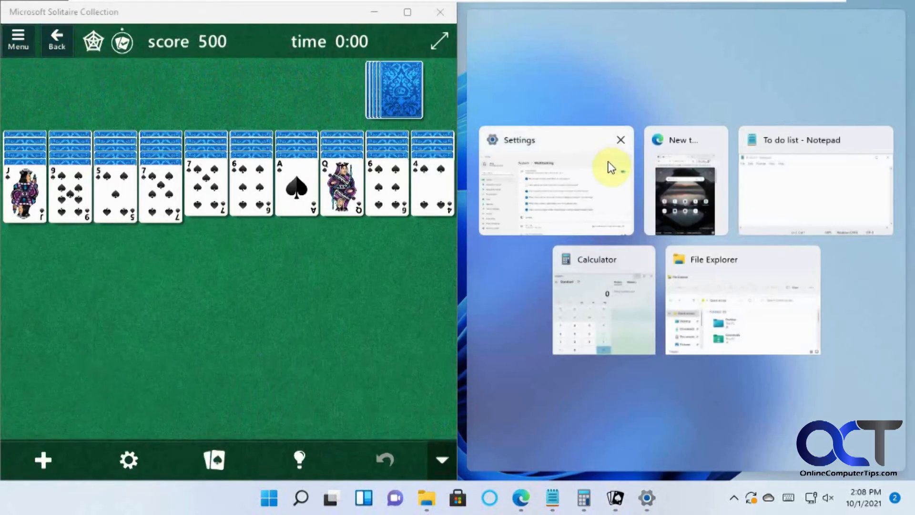
left_click(685, 181)
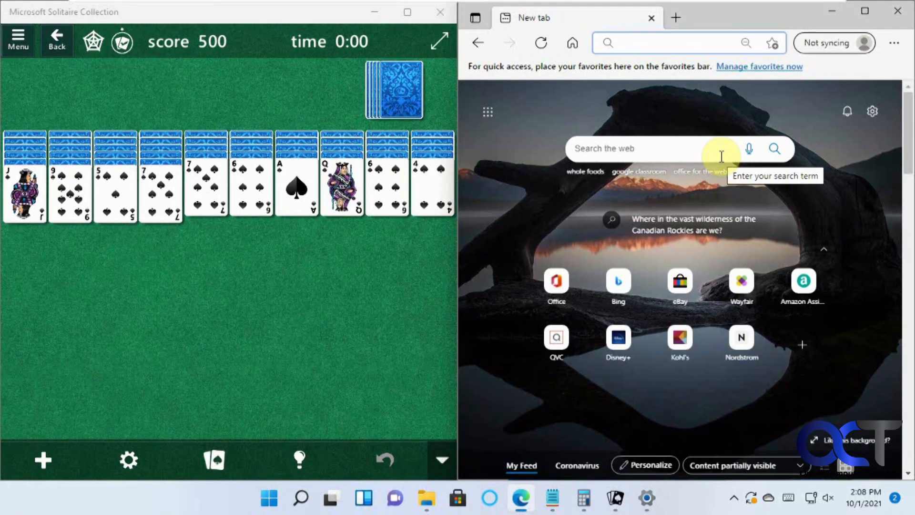
mouse_move(665, 506)
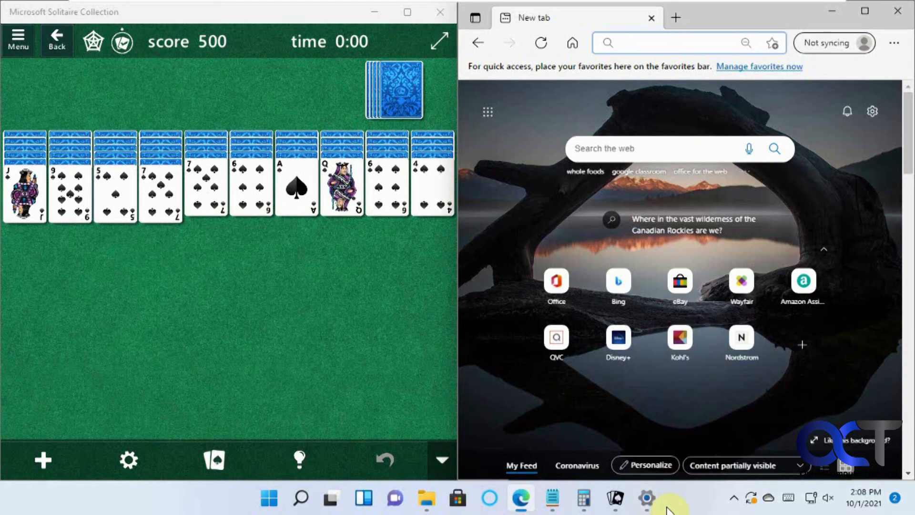
mouse_move(864, 11)
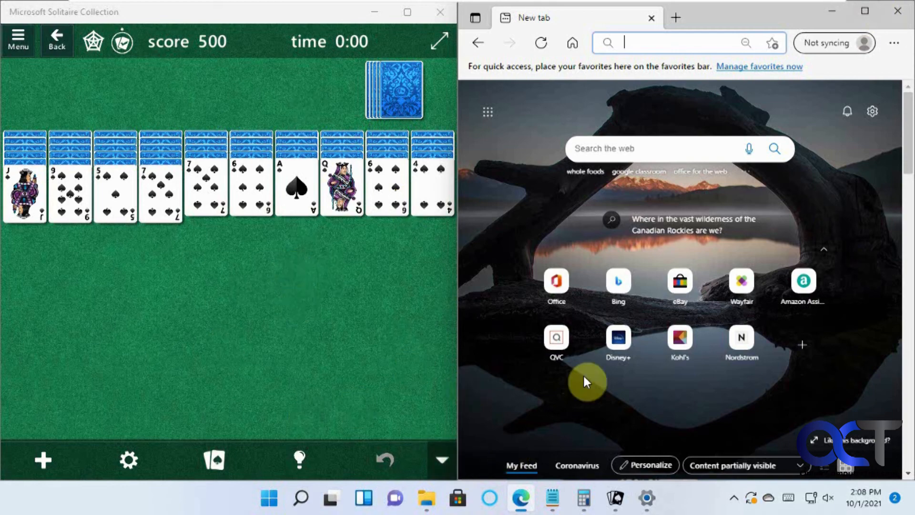
mouse_move(852, 390)
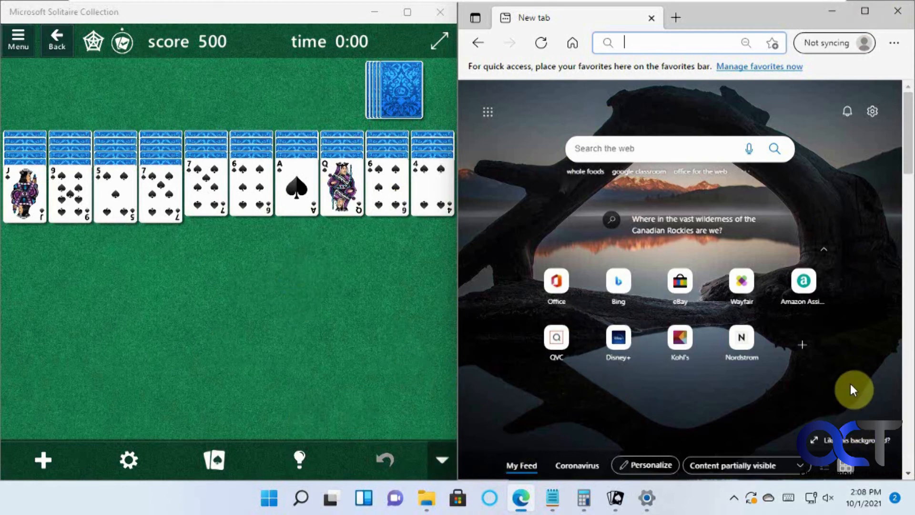
Bring Settings back to the front on the Multitasking page from the taskbar
left_click(646, 499)
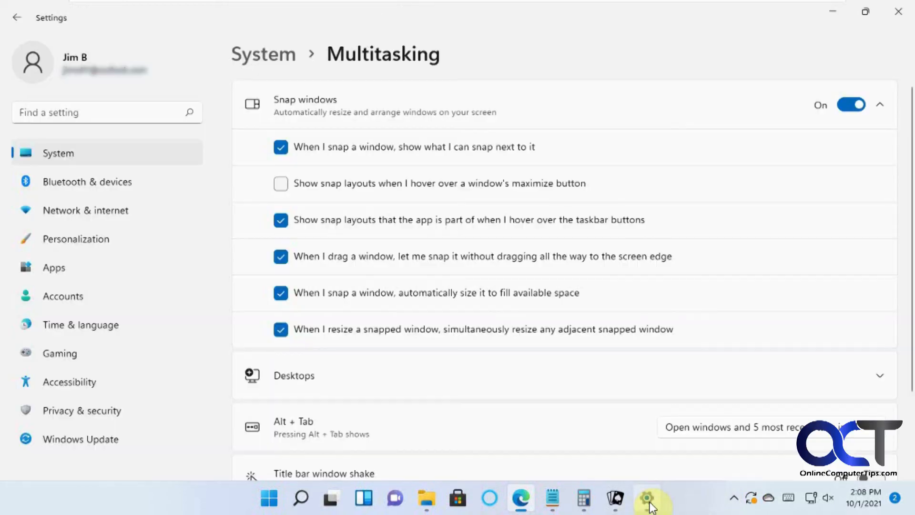
mouse_move(237, 305)
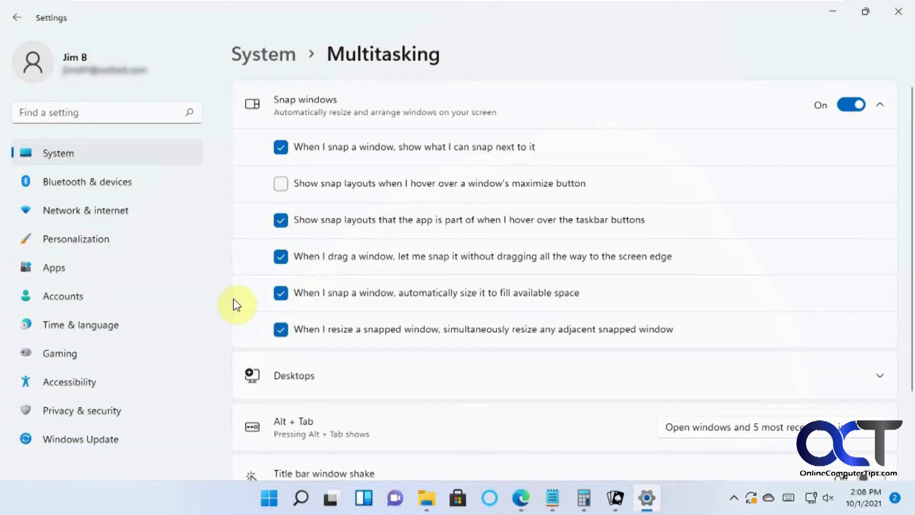
mouse_move(359, 85)
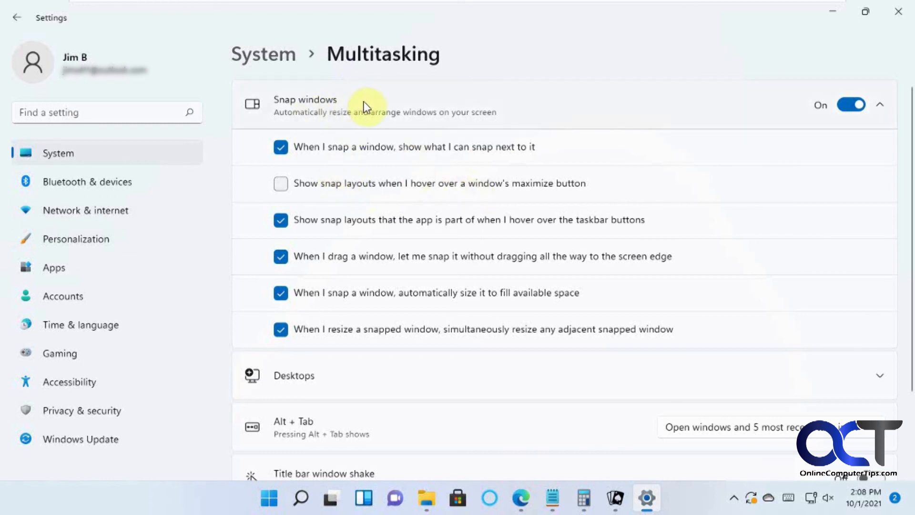
mouse_move(325, 189)
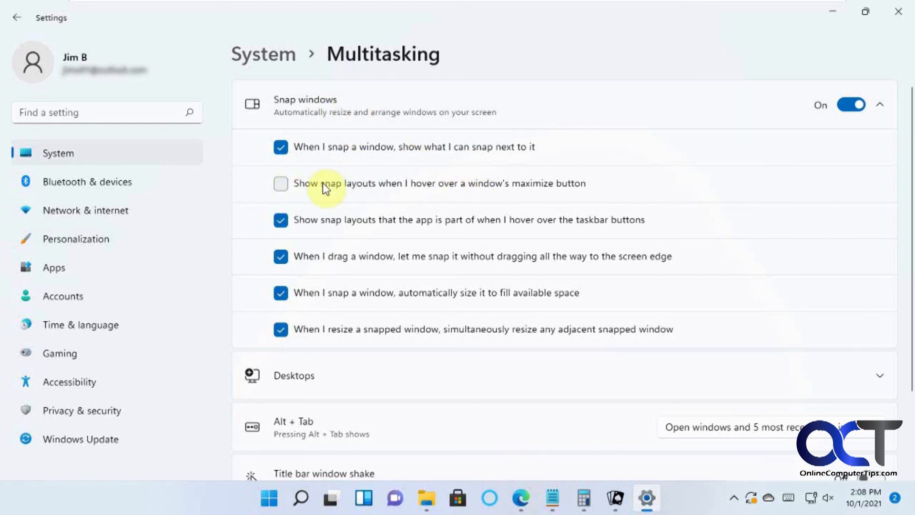
mouse_move(613, 235)
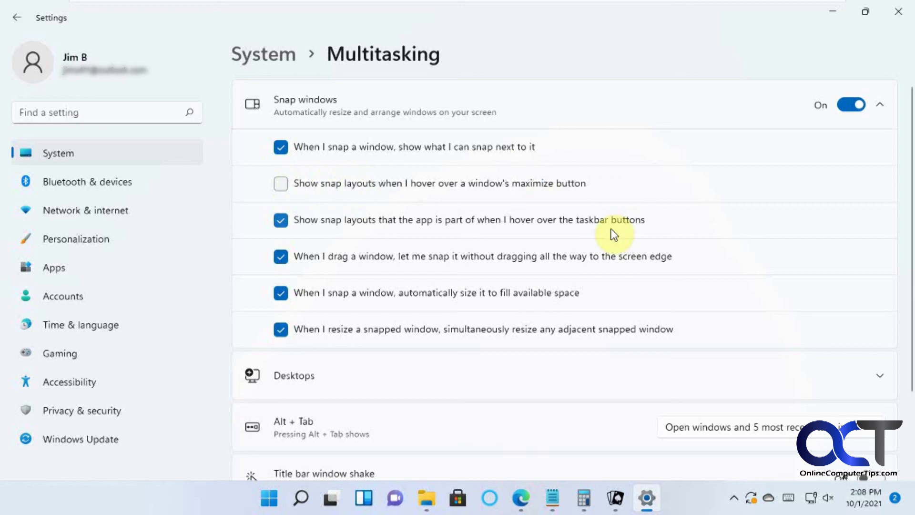